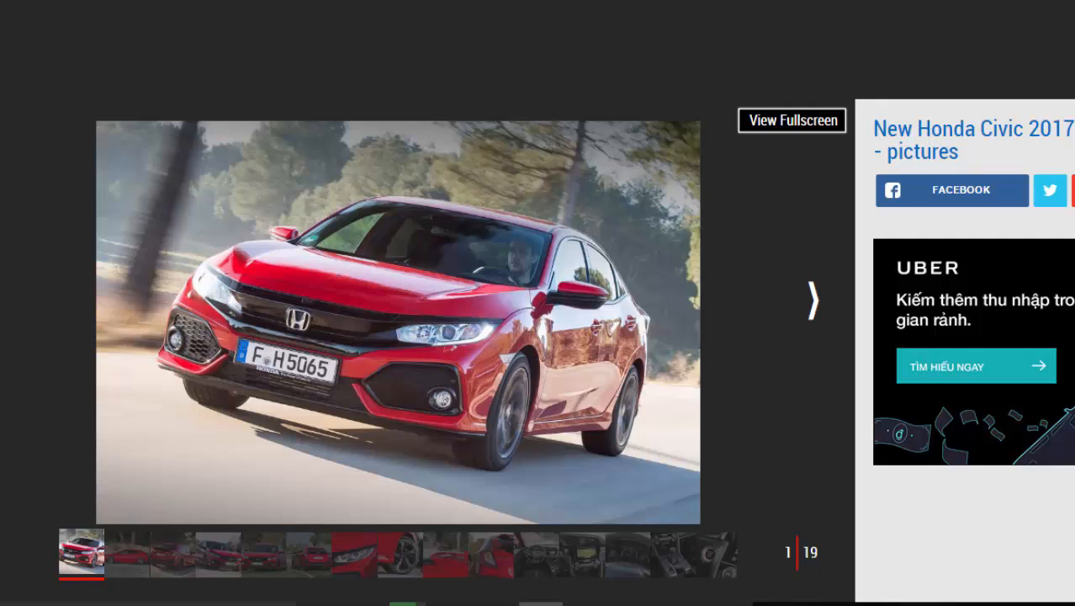
Advance the Civic gallery past the side view to photo 3 of 19, the rear three-quarter shot
{"action": "left_click", "coordinate": [810, 299]}
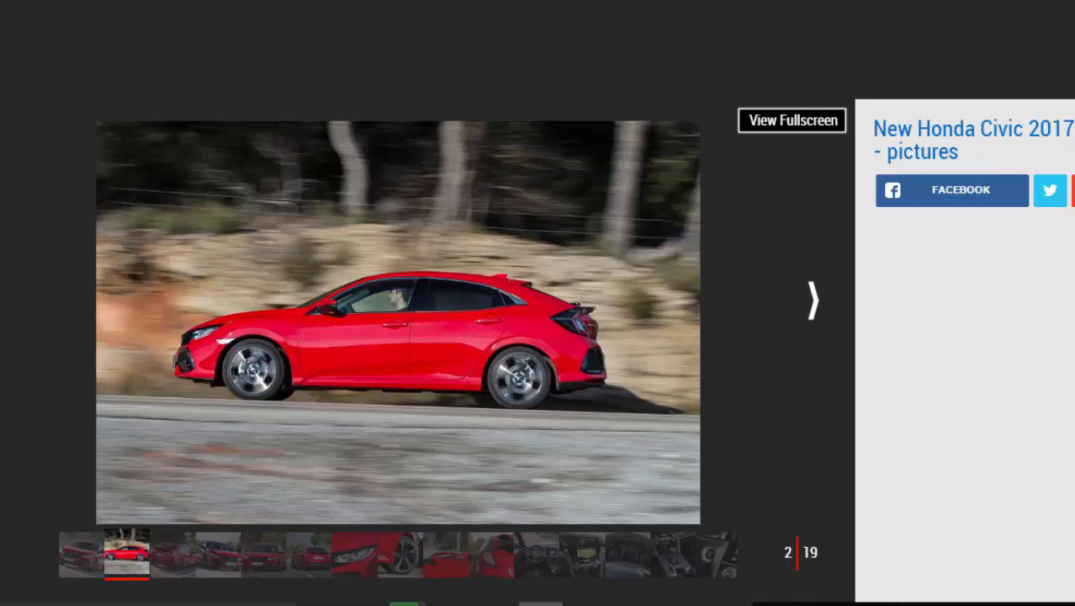
{"action": "left_click", "coordinate": [810, 299]}
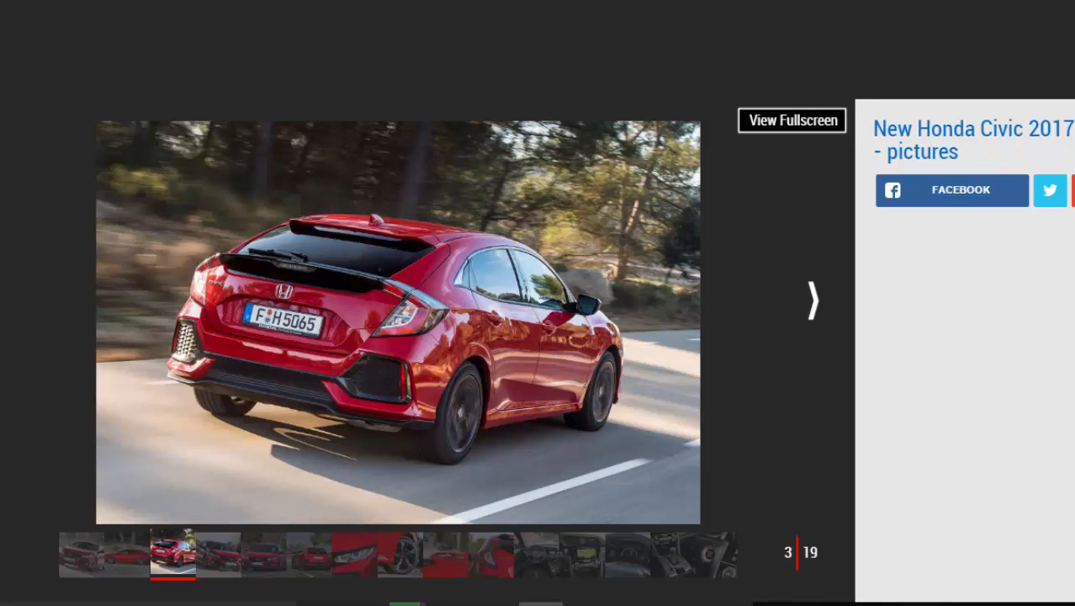
Advance past photo 4 to photo 5 of 19, the Civic cornering head-on
{"action": "left_click", "coordinate": [810, 299]}
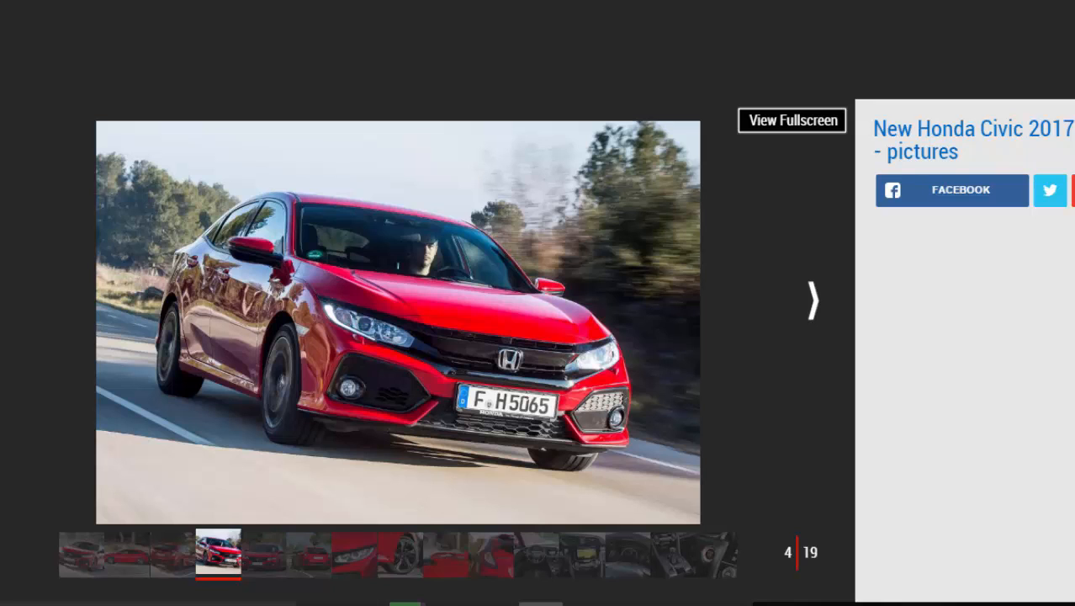
{"action": "left_click", "coordinate": [810, 299]}
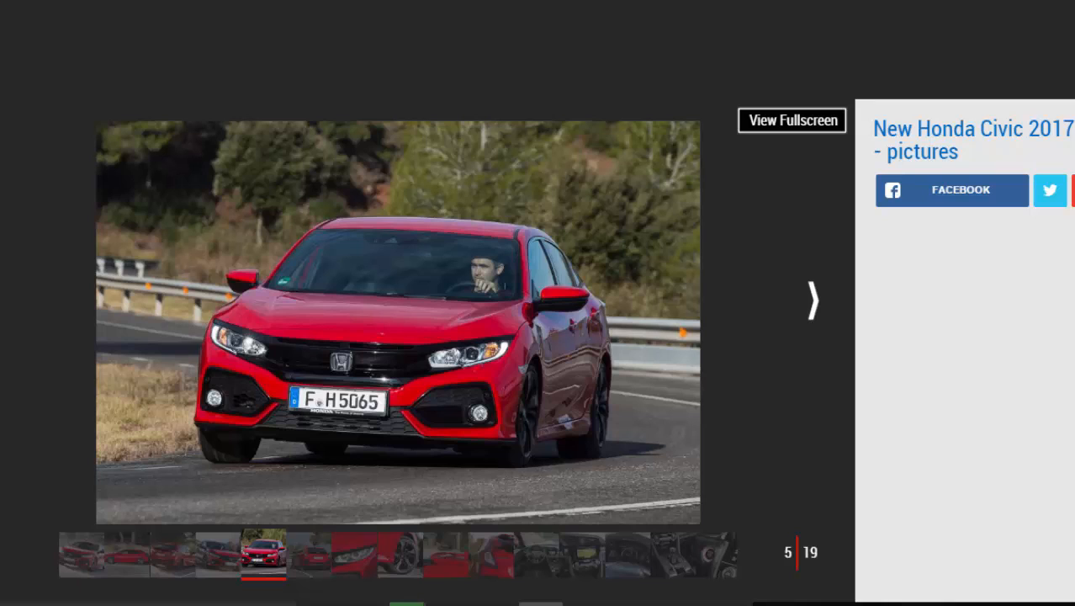
Advance through the rear bend, headlight and wheel shots to photo 9, the rear spoiler close-up
{"action": "left_click", "coordinate": [810, 300]}
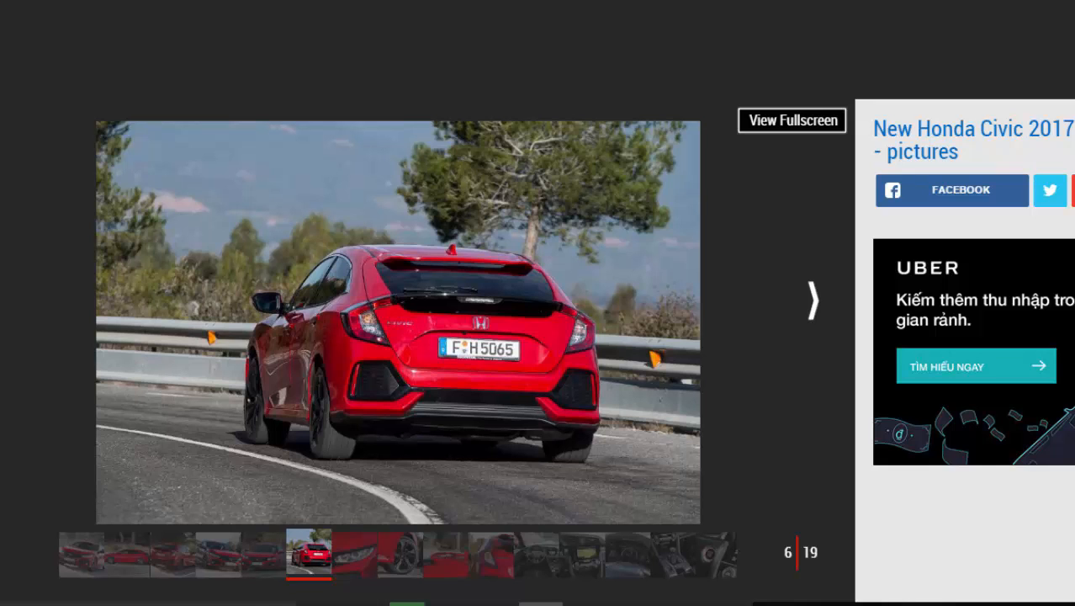
{"action": "left_click", "coordinate": [810, 300]}
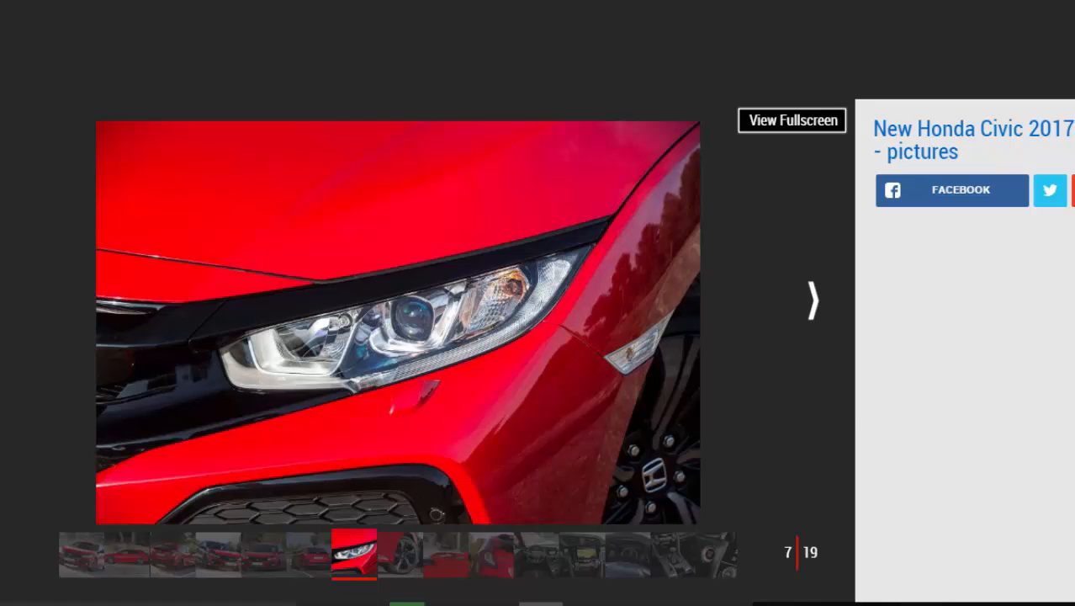
{"action": "left_click", "coordinate": [810, 299]}
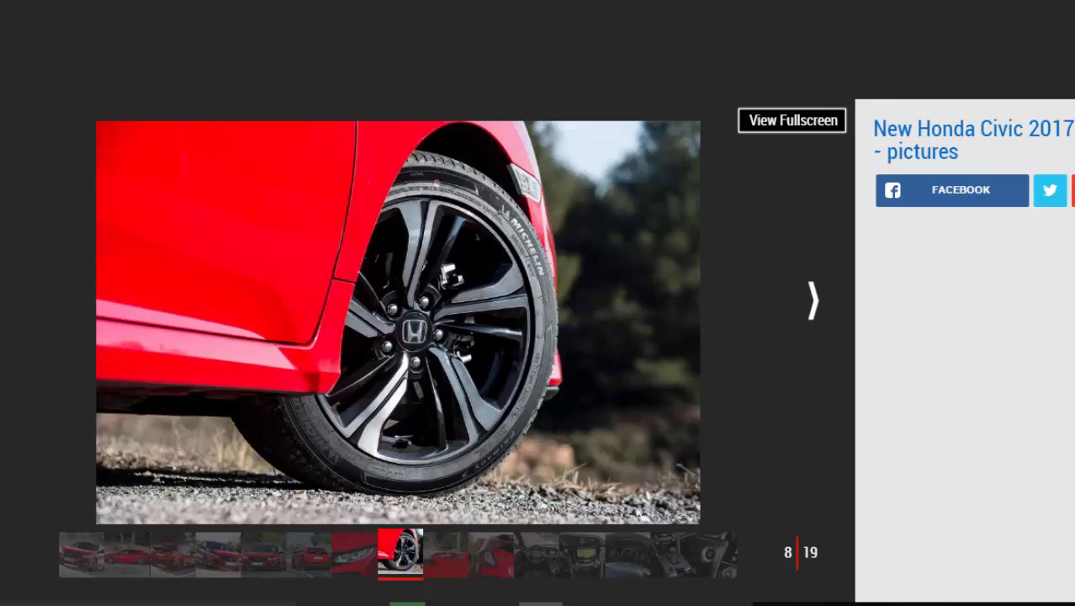
{"action": "left_click", "coordinate": [810, 299]}
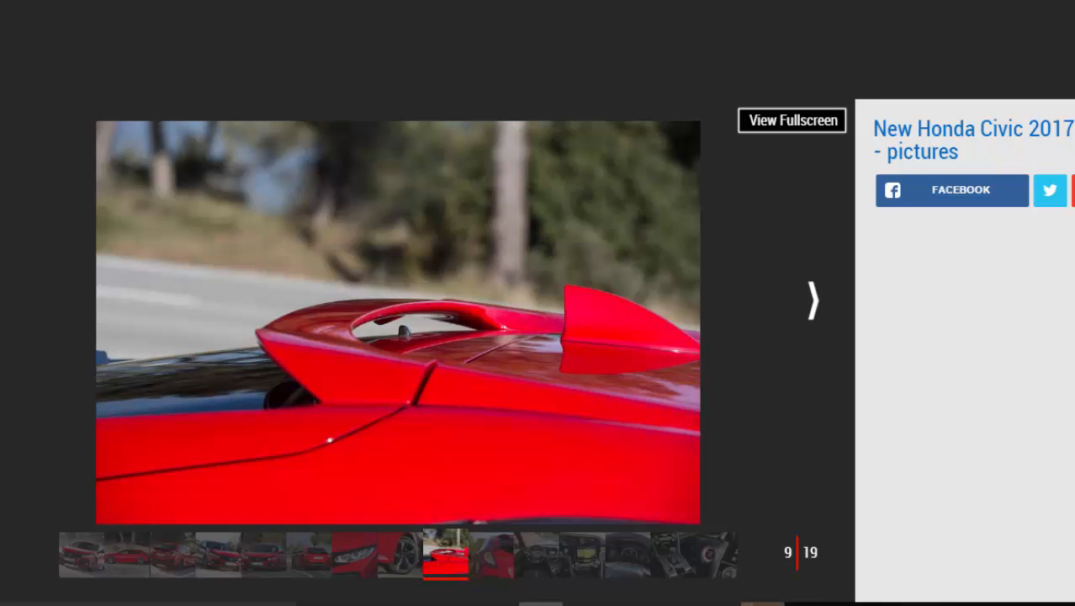
Advance past the CIVIC badge, dashboard and instrument cluster shots to photo 14, the gear lever
{"action": "left_click", "coordinate": [810, 300]}
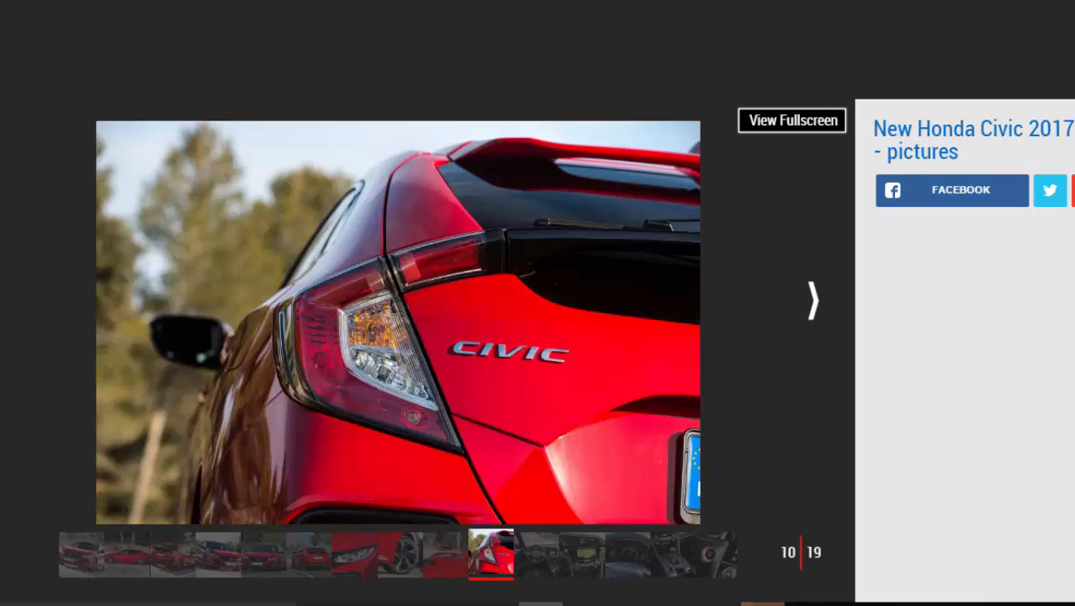
{"action": "left_click", "coordinate": [810, 301]}
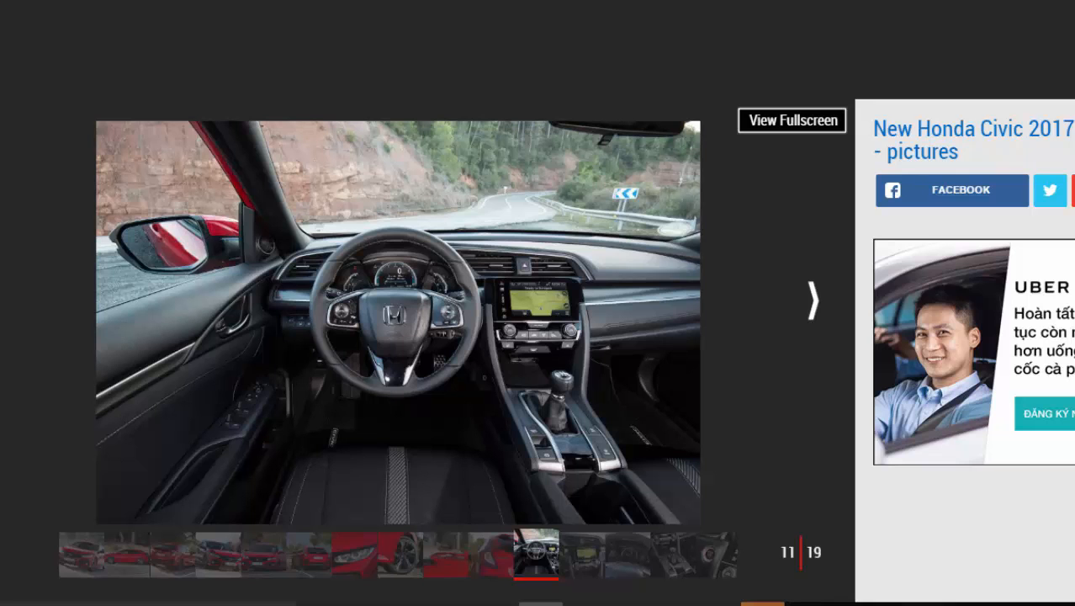
{"action": "left_click", "coordinate": [810, 301]}
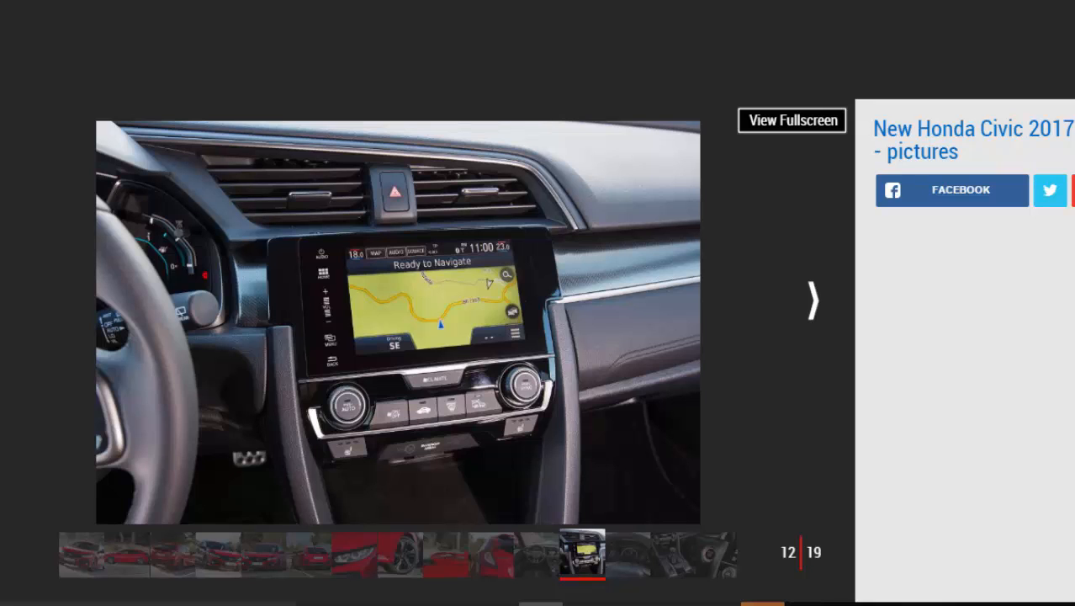
{"action": "left_click", "coordinate": [810, 301]}
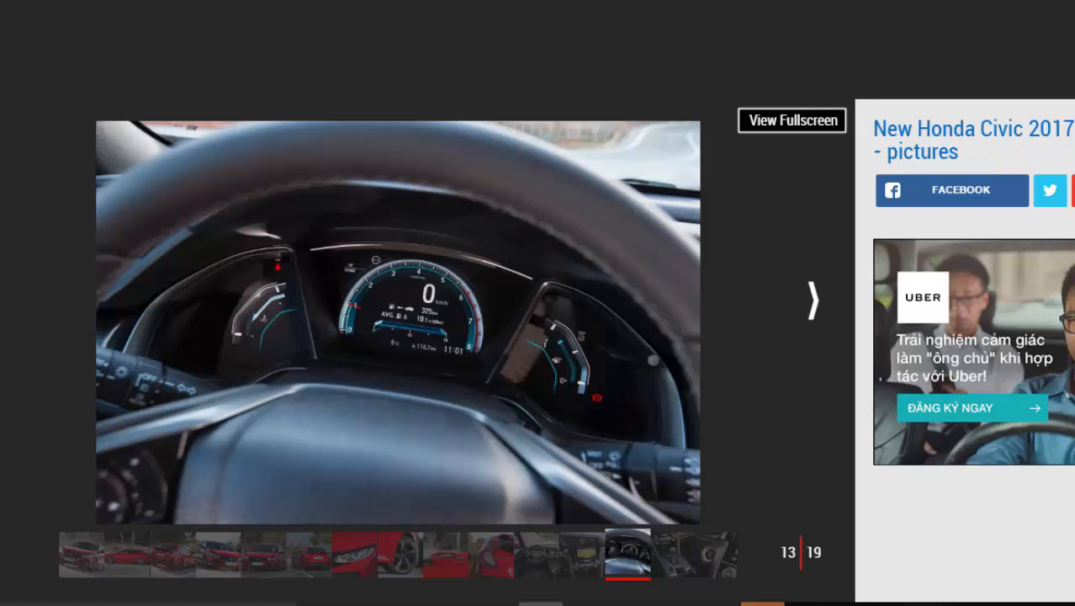
{"action": "left_click", "coordinate": [810, 300]}
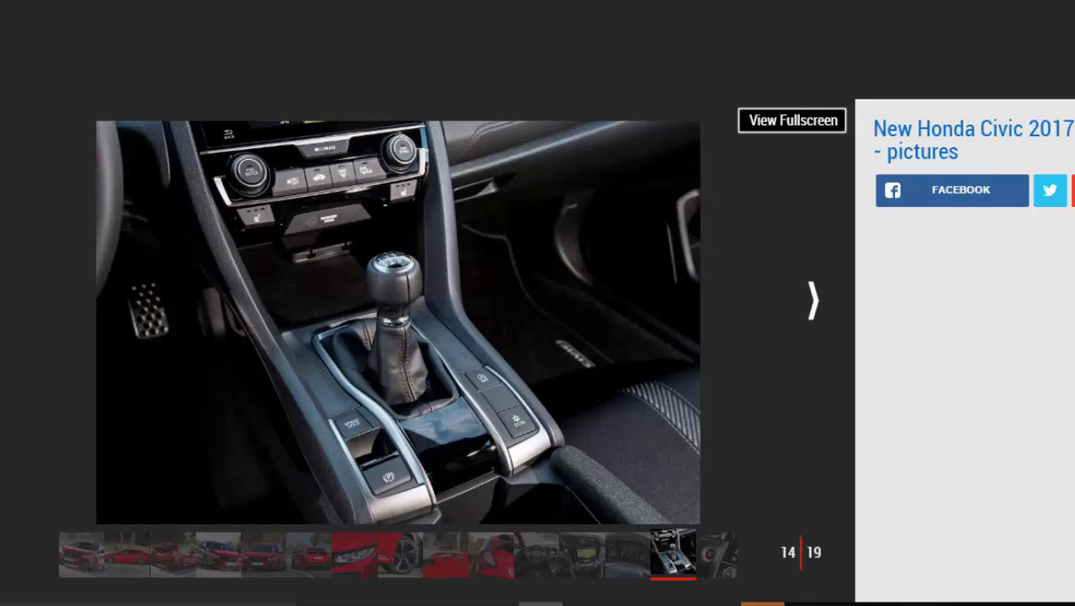
Advance past the start button and pedals photos to photo 17, the rear seats
{"action": "left_click", "coordinate": [810, 299]}
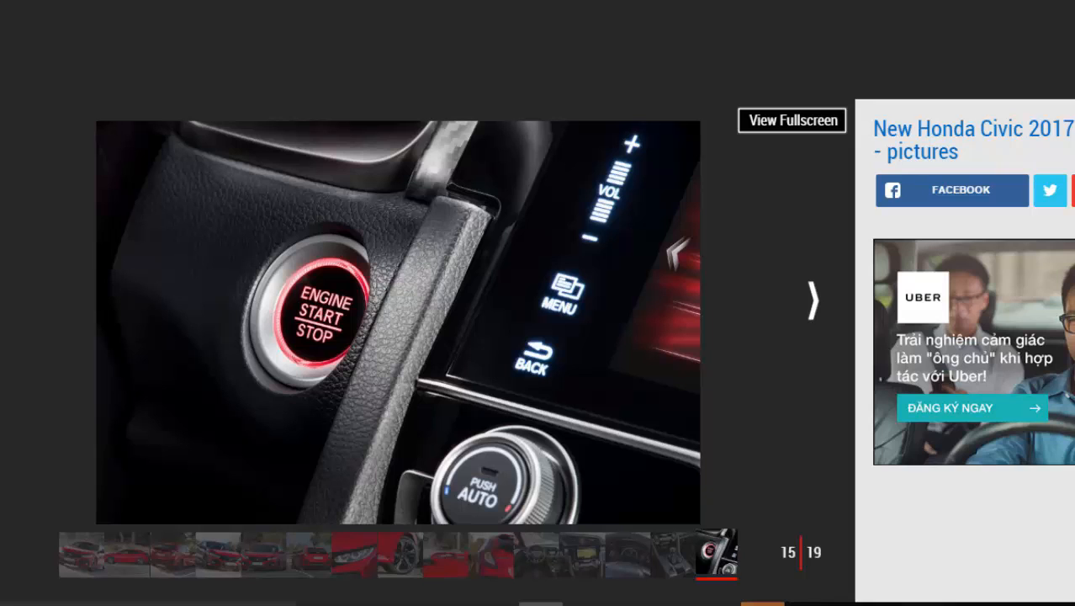
{"action": "left_click", "coordinate": [810, 298]}
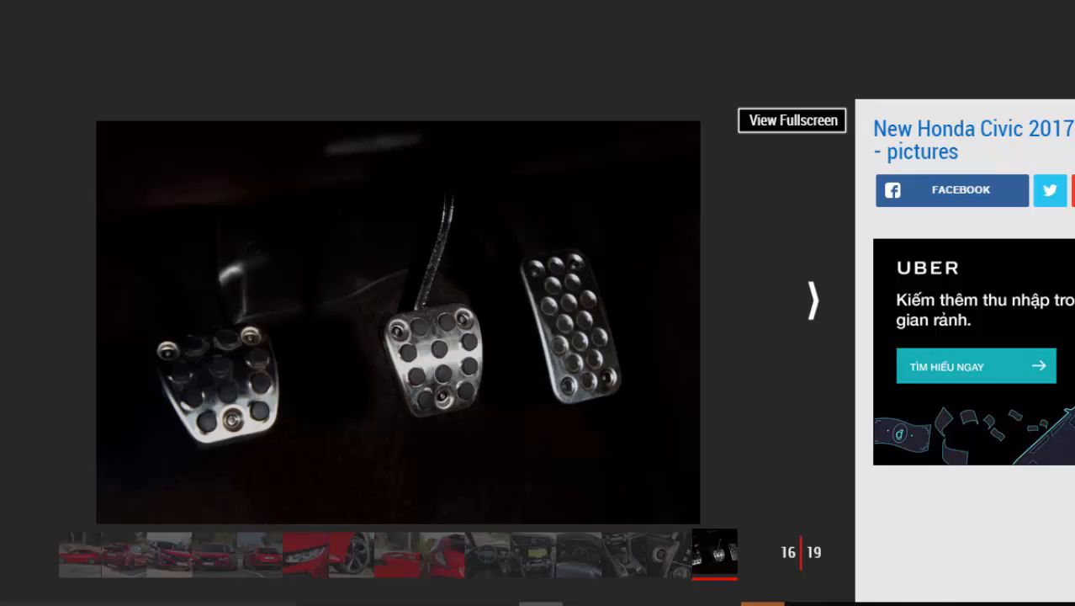
{"action": "left_click", "coordinate": [810, 299]}
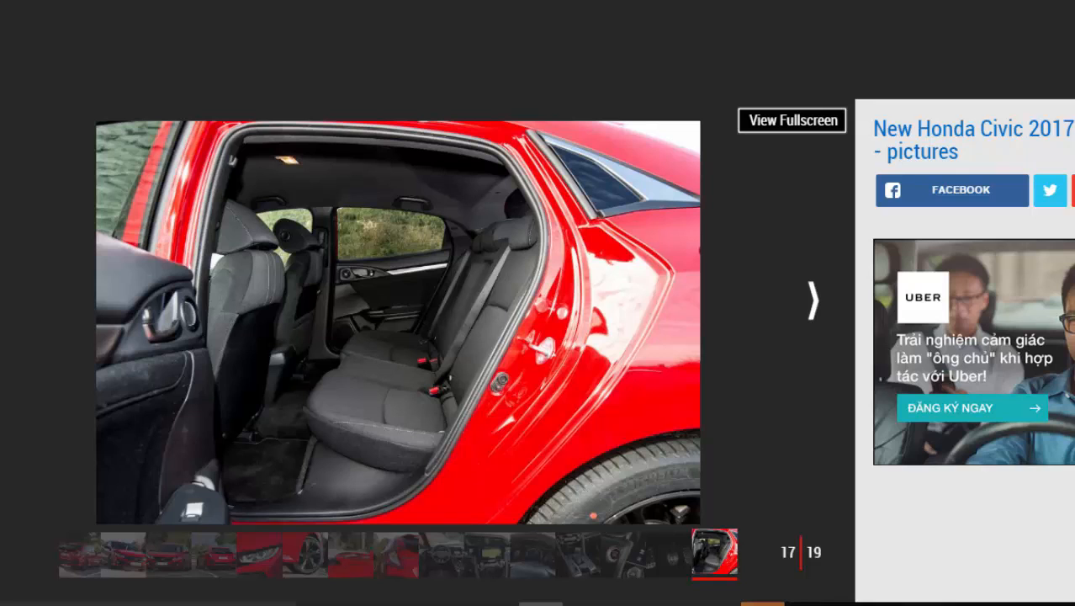
View the boot cover and final photo 19, then scroll the review down to its Key specs table
{"action": "left_click", "coordinate": [810, 300]}
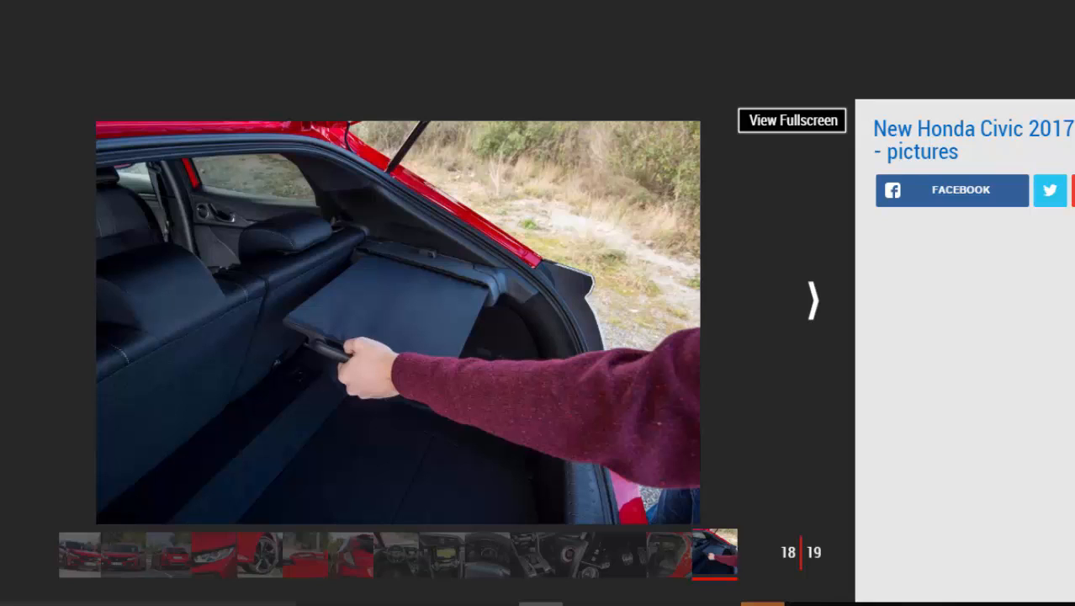
{"action": "left_click", "coordinate": [810, 300]}
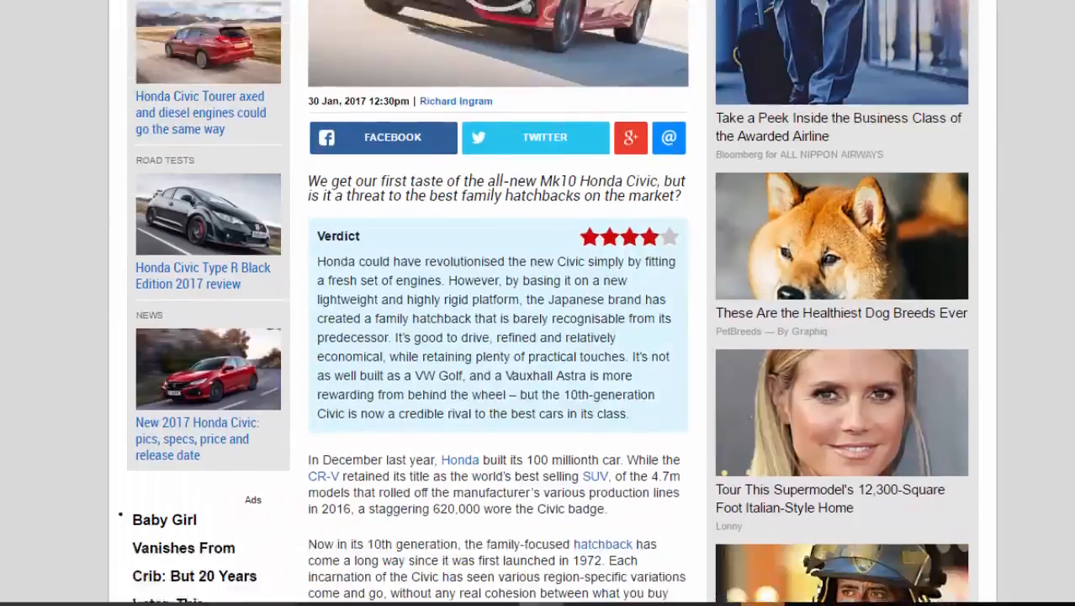
{"action": "scroll", "scroll_direction": "down", "scroll_amount": 3}
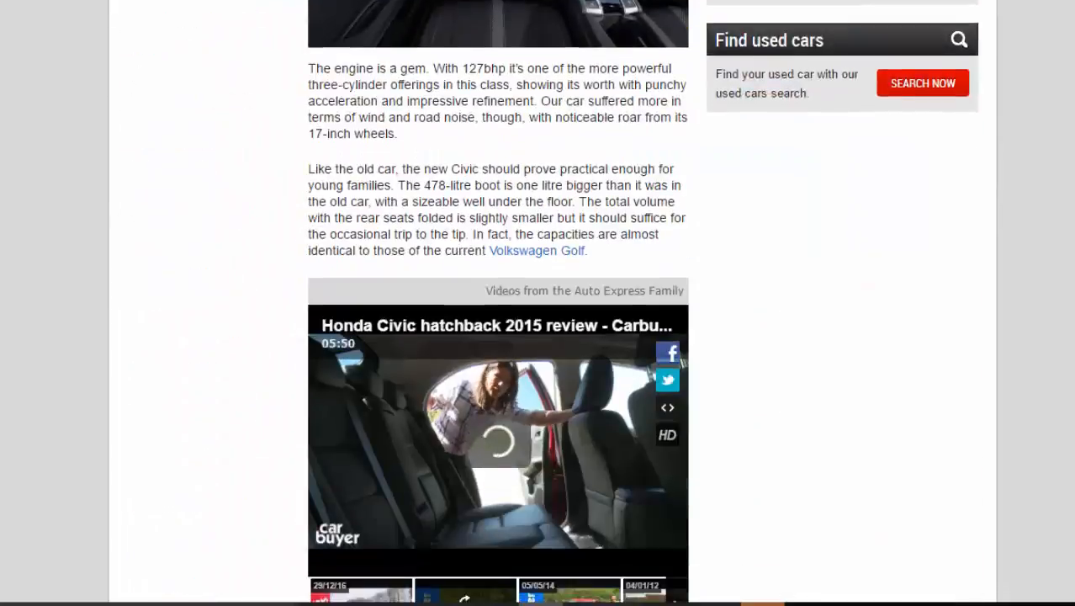
{"action": "scroll", "scroll_direction": "down", "scroll_amount": 3}
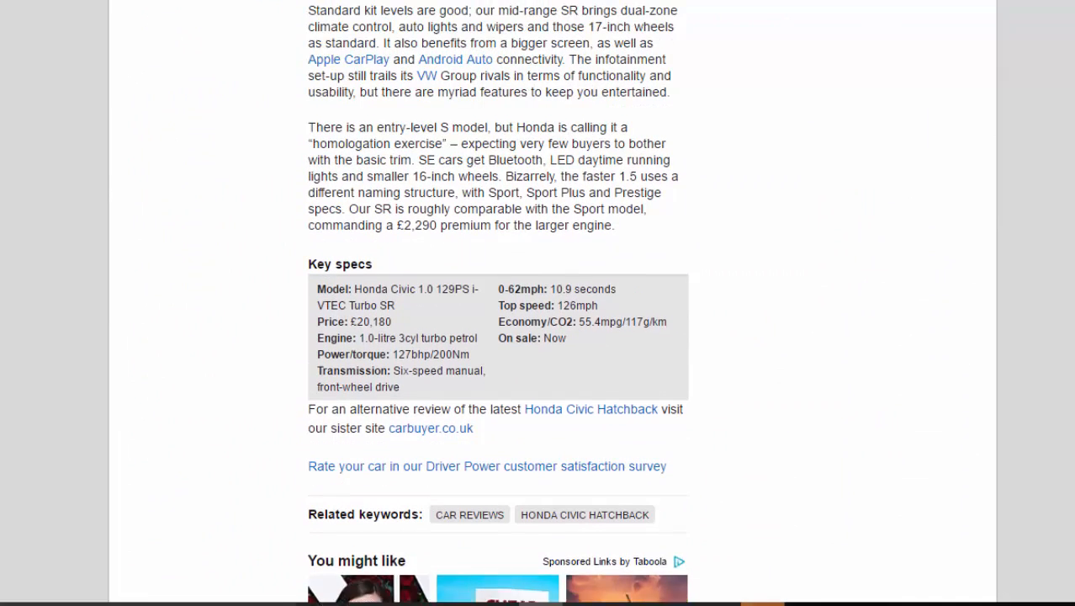